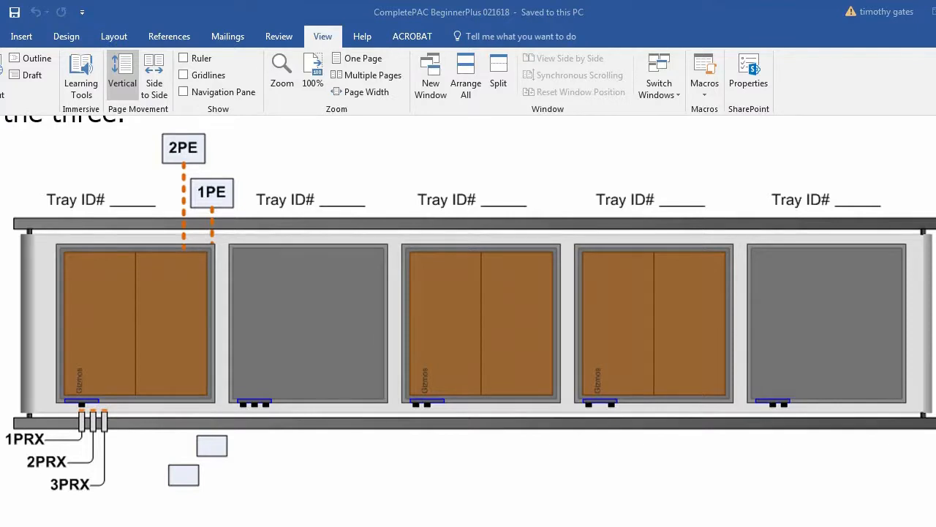
# Scroll down past the tray diagram to the MOV and MVM bit-copy diagrams
pyautogui.scroll(-3)
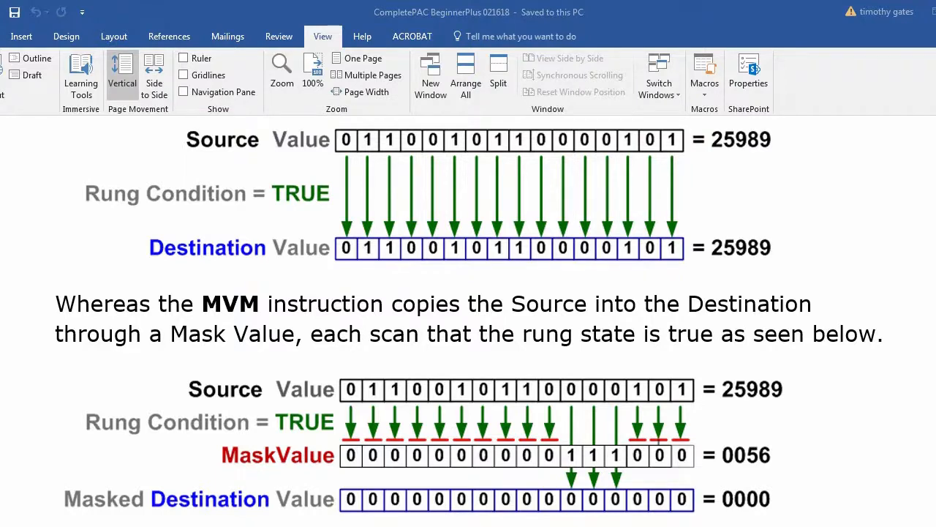
pyautogui.scroll(-3)
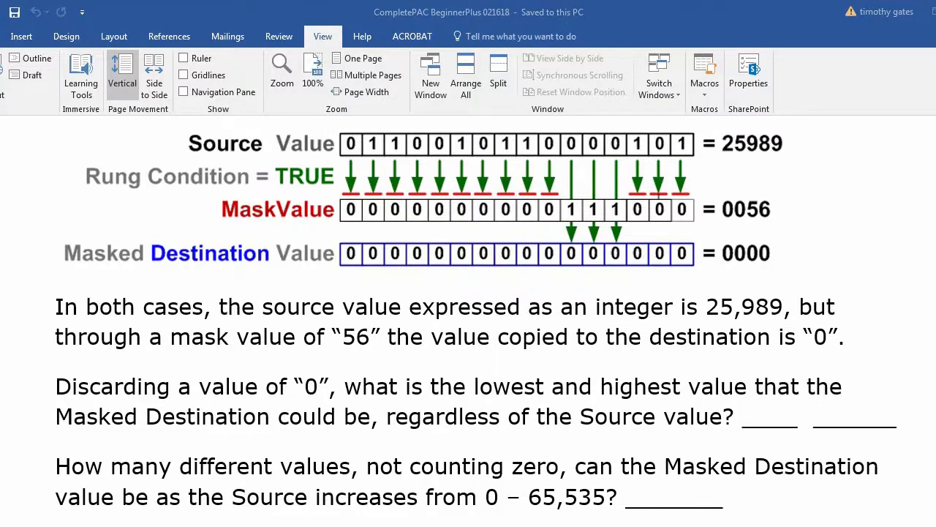
# Scroll down to the questions about lowest, highest and count of Masked Destination values
pyautogui.scroll(-3)
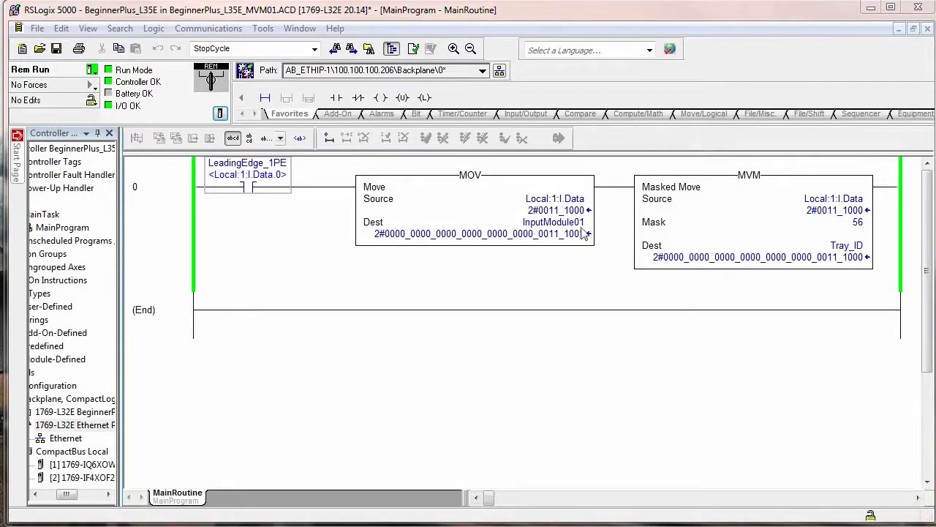
pyautogui.rightClick(553, 222)
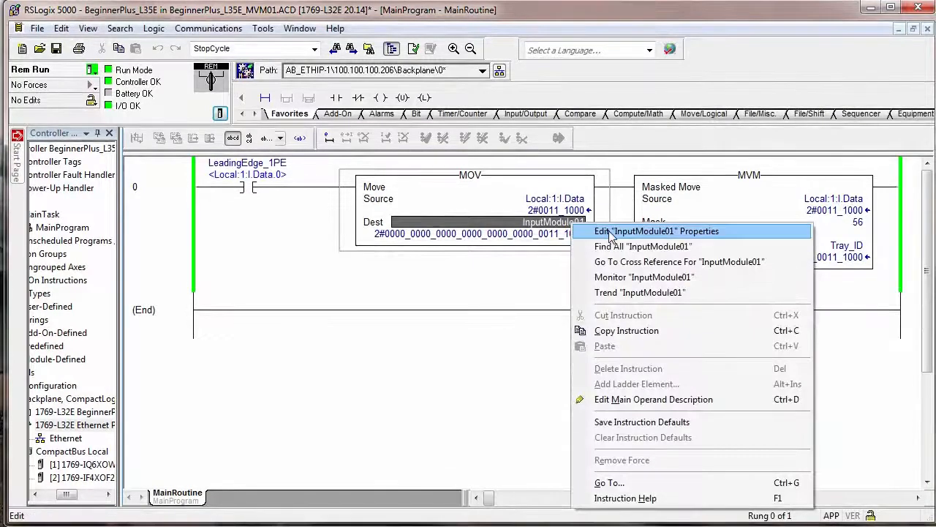
pyautogui.click(656, 231)
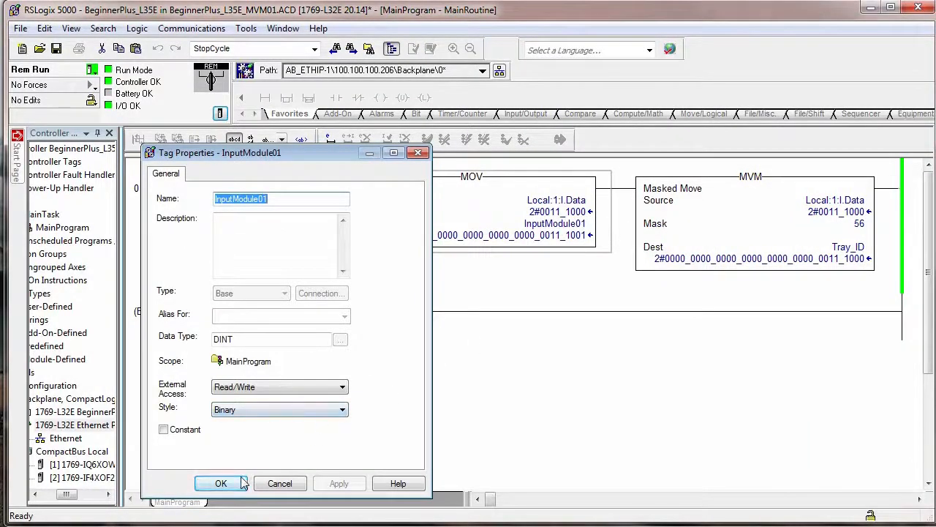
pyautogui.click(220, 483)
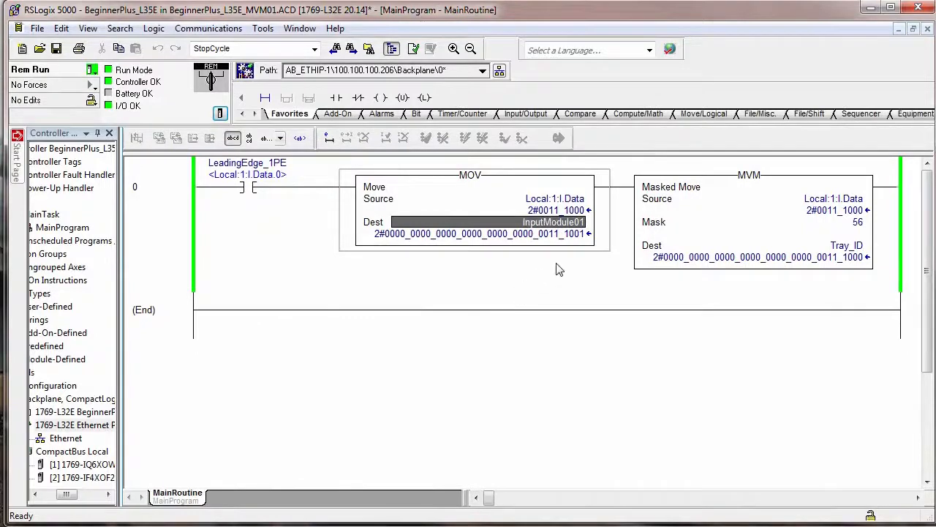
pyautogui.moveTo(571, 220)
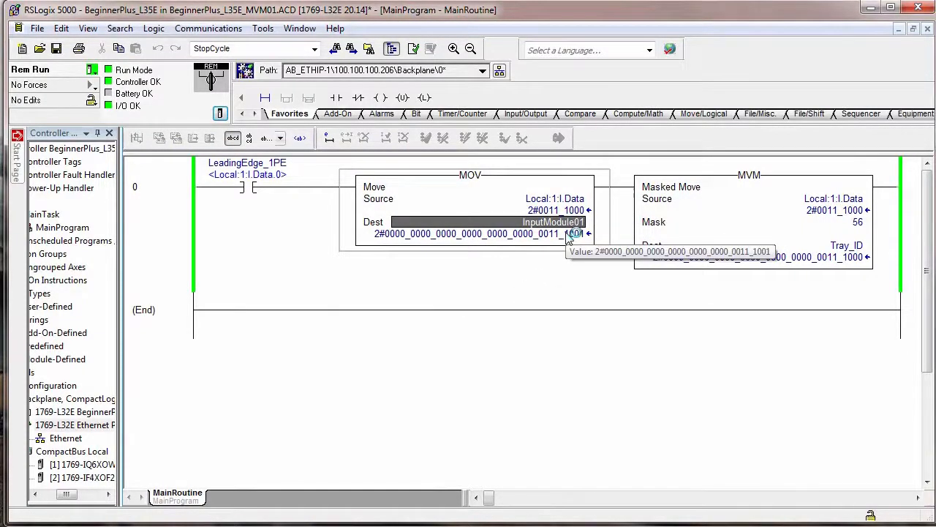
pyautogui.moveTo(574, 350)
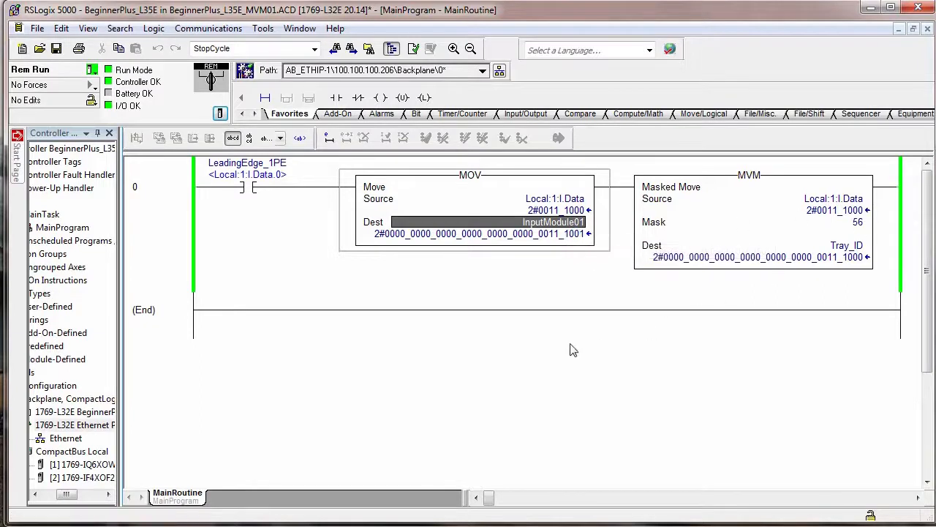
pyautogui.moveTo(559, 292)
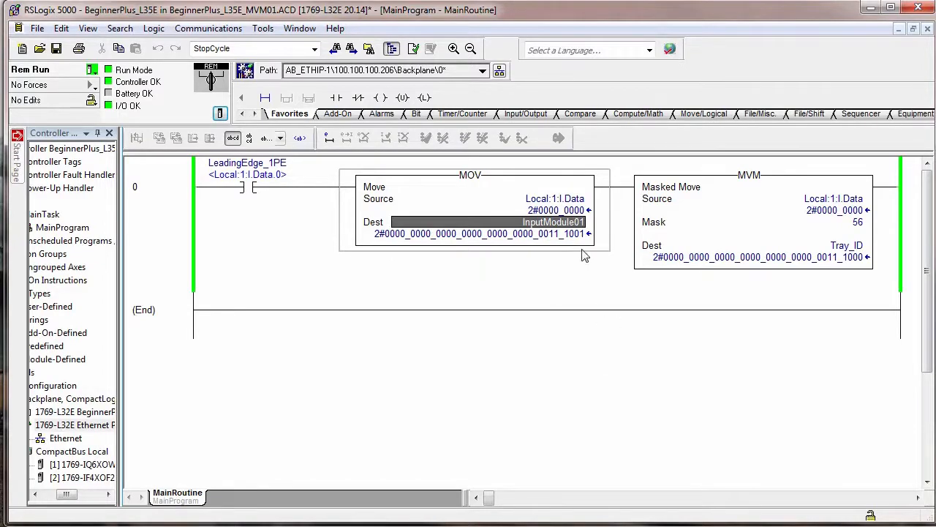
pyautogui.moveTo(578, 222)
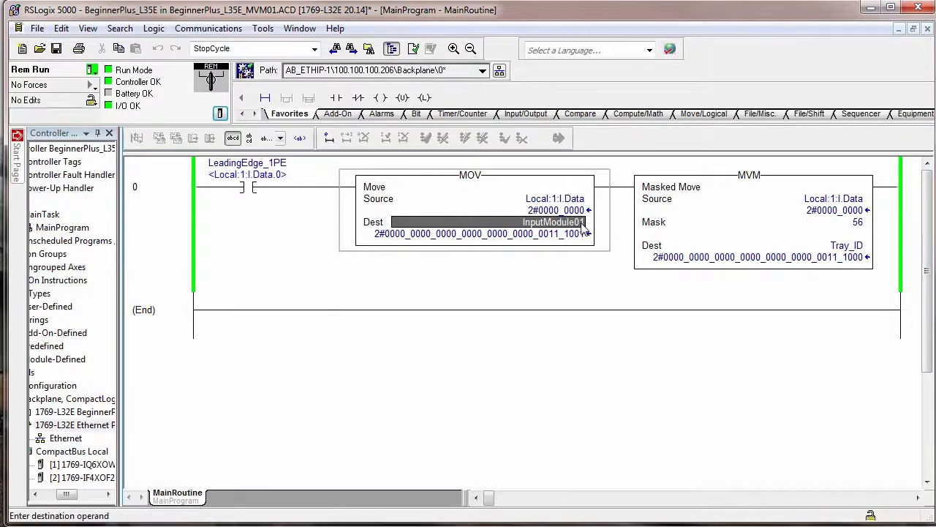
pyautogui.moveTo(568, 222)
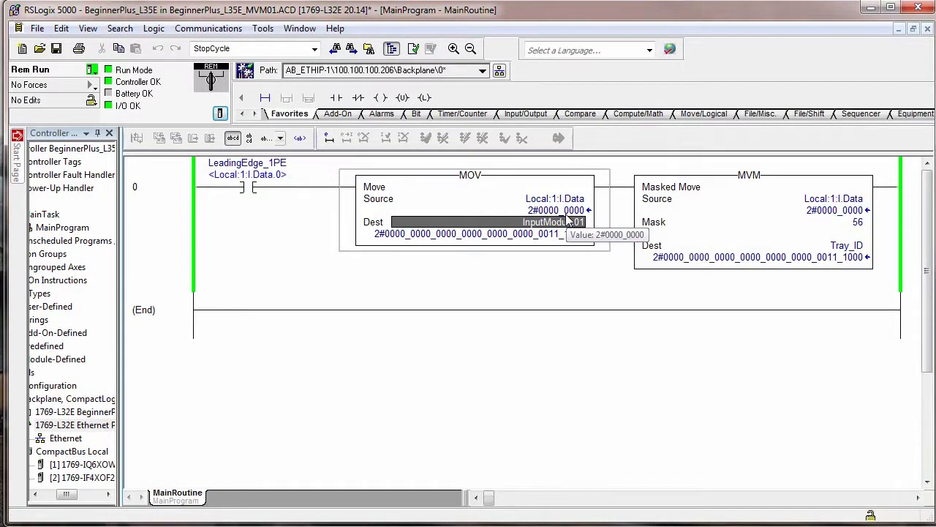
pyautogui.moveTo(563, 222)
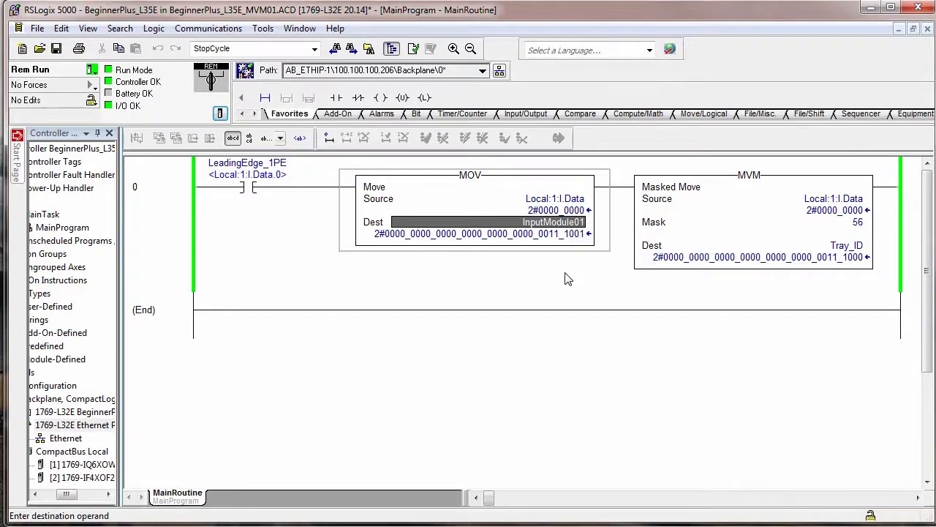
pyautogui.moveTo(563, 205)
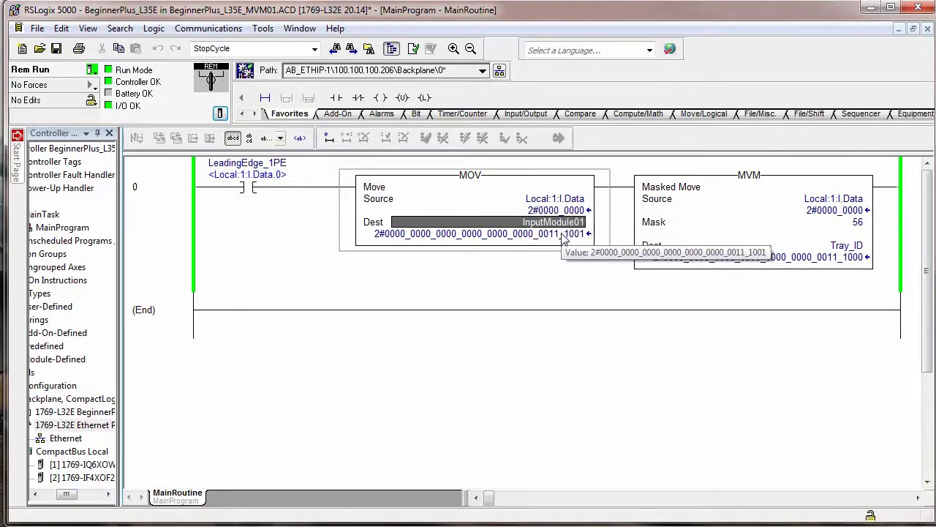
pyautogui.moveTo(666, 319)
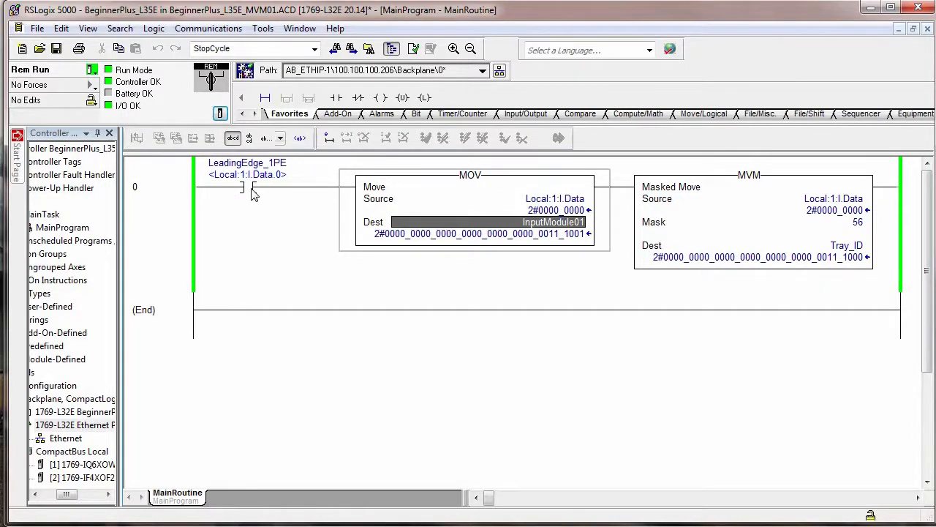
pyautogui.moveTo(553, 222)
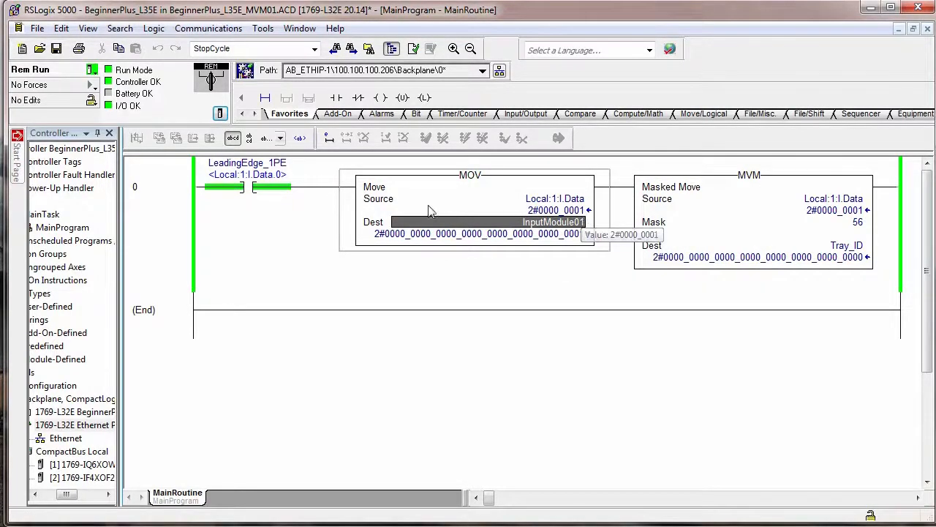
pyautogui.moveTo(475, 212)
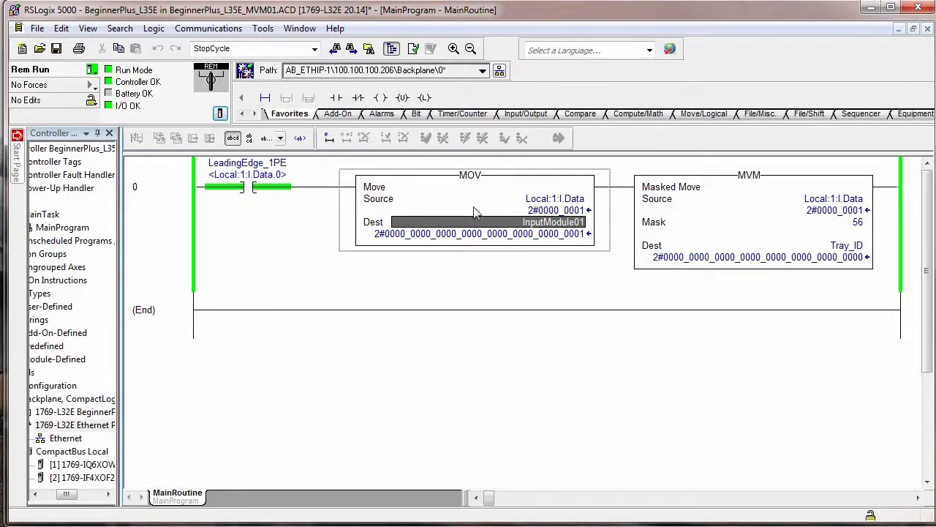
pyautogui.moveTo(586, 219)
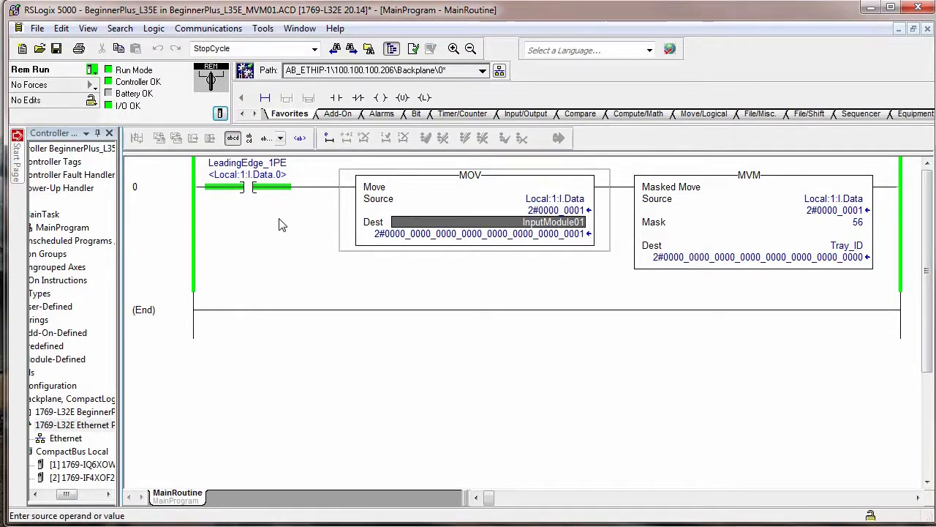
pyautogui.moveTo(512, 264)
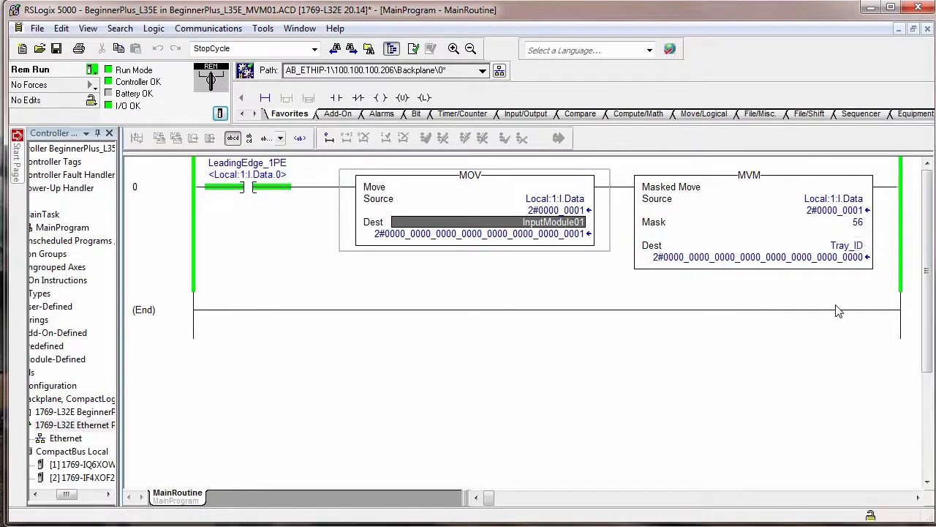
pyautogui.click(858, 222)
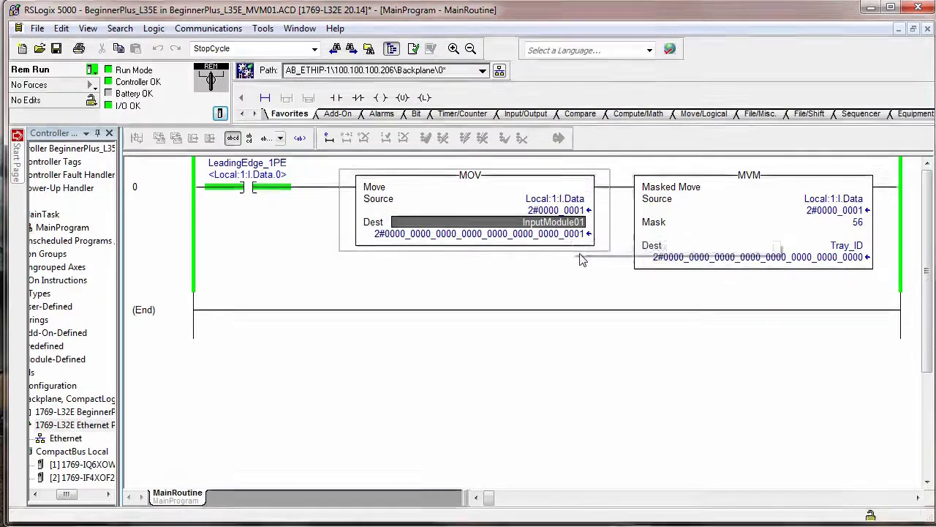
pyautogui.moveTo(585, 241)
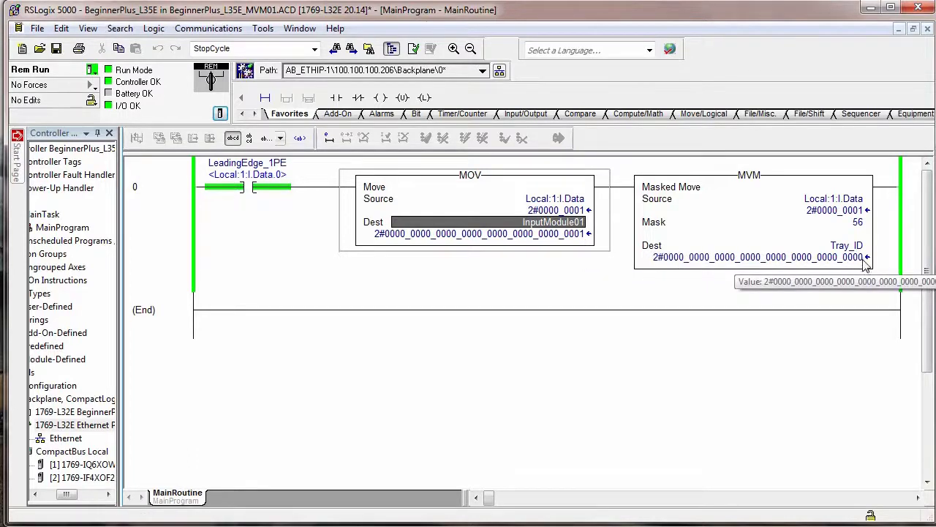
pyautogui.moveTo(573, 278)
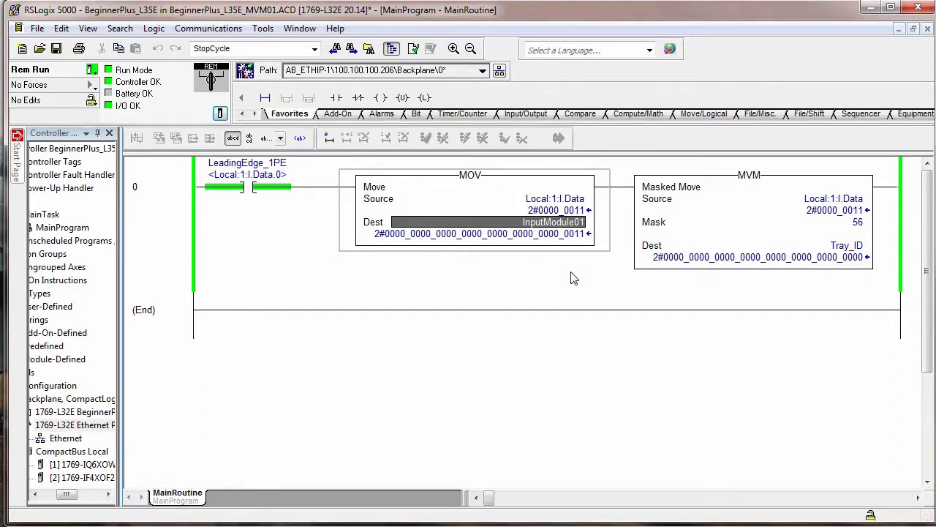
pyautogui.moveTo(577, 223)
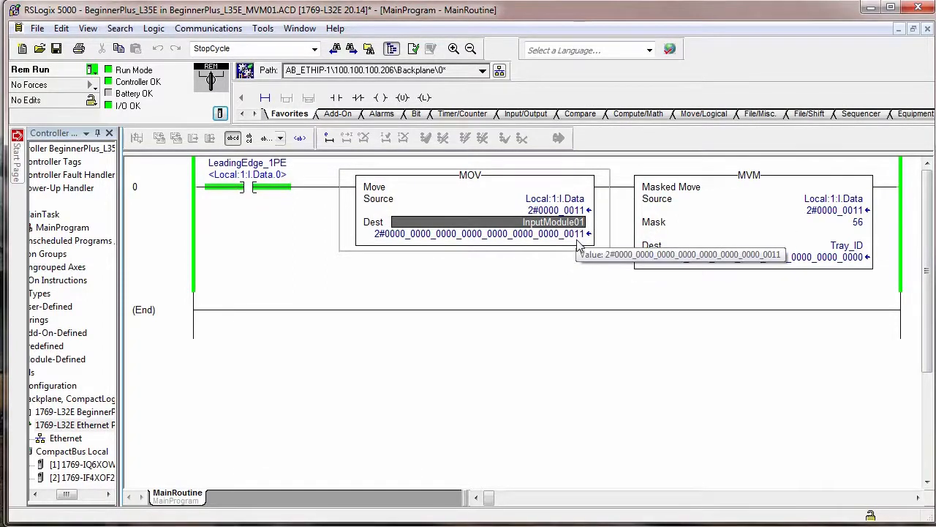
pyautogui.moveTo(582, 246)
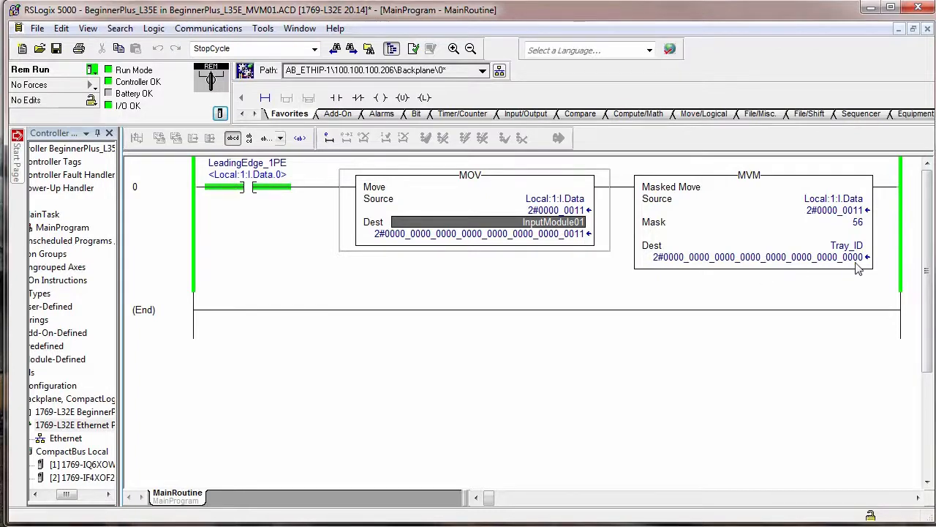
pyautogui.moveTo(574, 298)
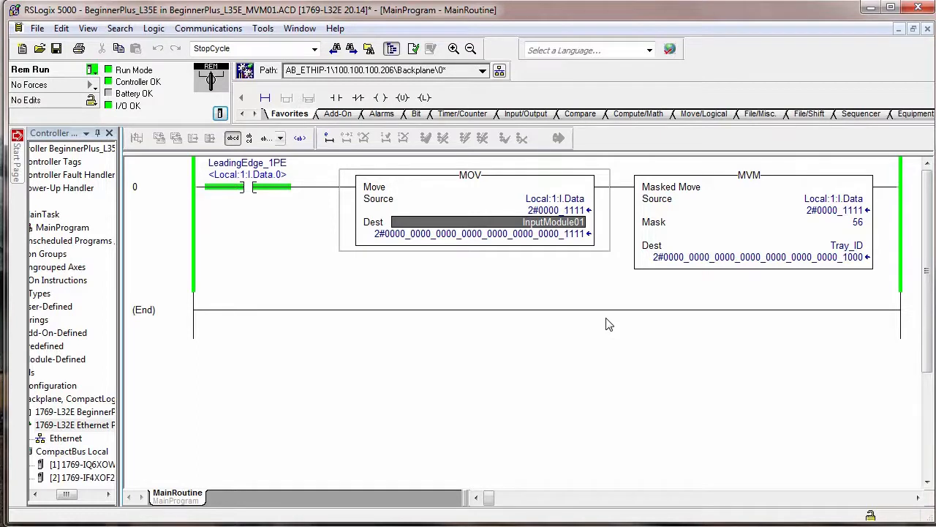
pyautogui.moveTo(680, 326)
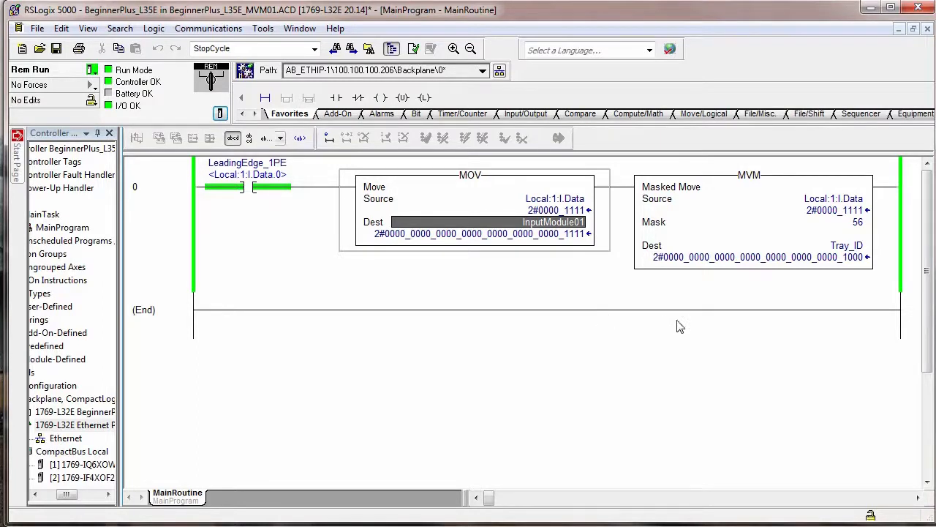
pyautogui.moveTo(849, 257)
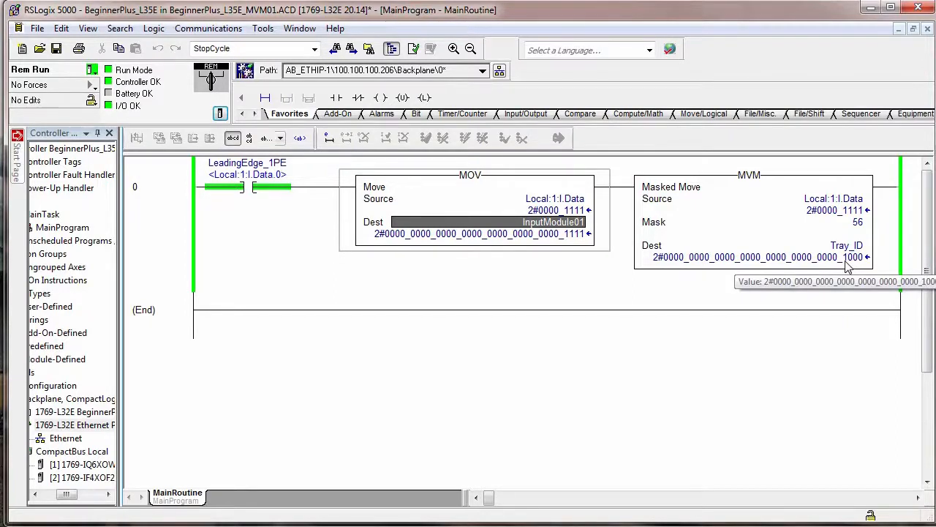
pyautogui.moveTo(856, 264)
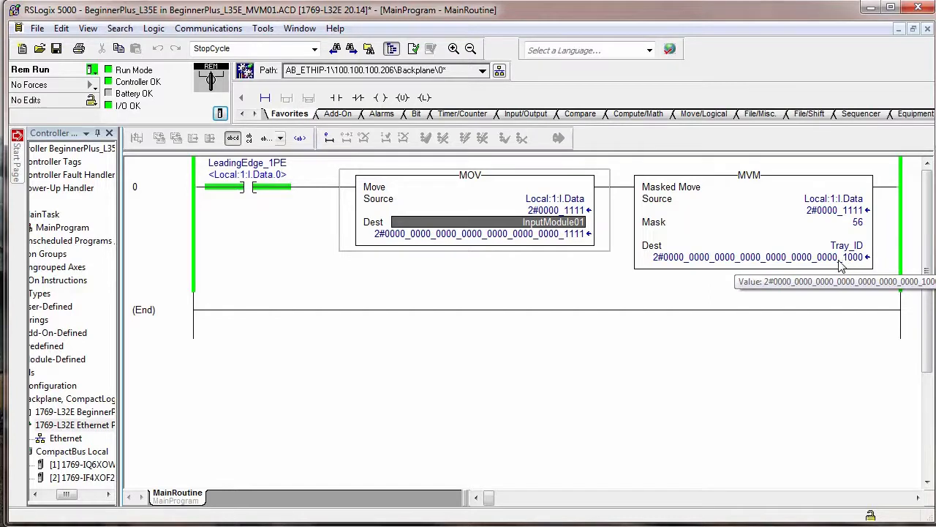
pyautogui.moveTo(676, 324)
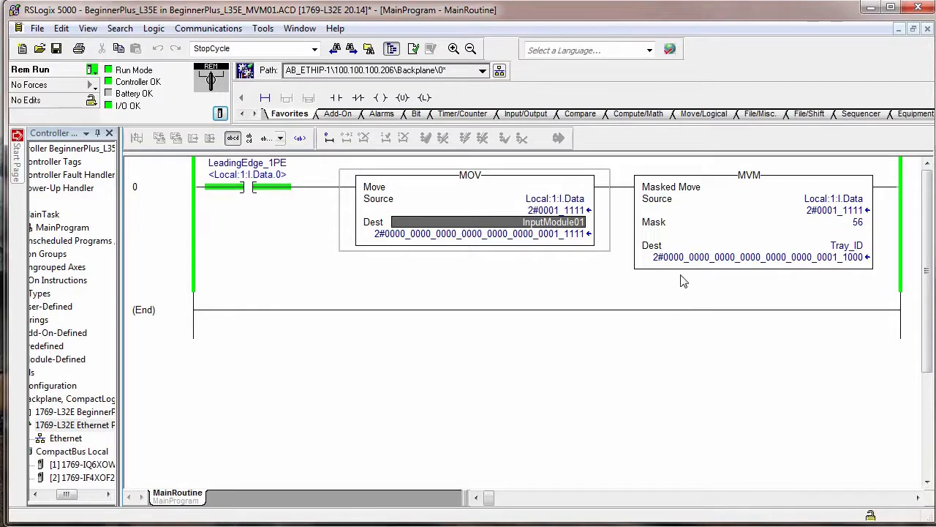
pyautogui.moveTo(804, 267)
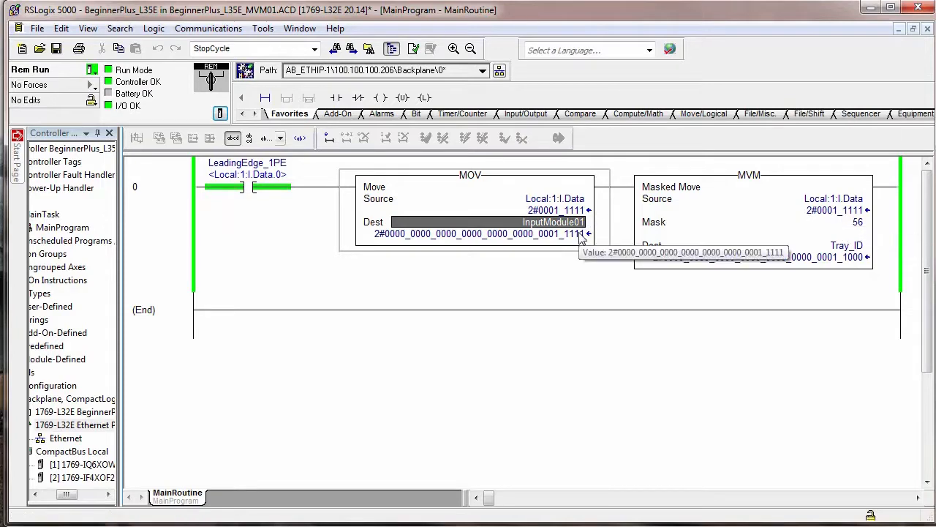
# Toggle another Local:1 input bit so Tray_ID shows only the masked bits
pyautogui.click(483, 222)
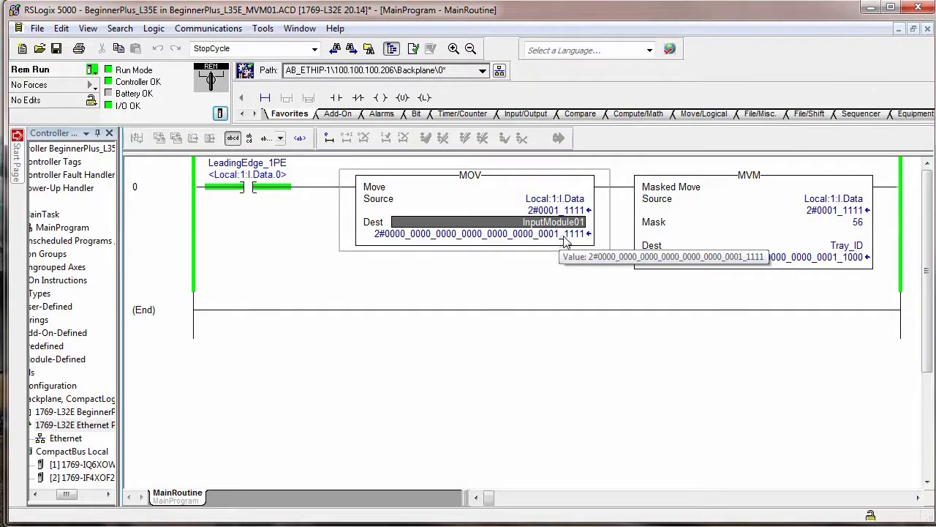
pyautogui.moveTo(534, 241)
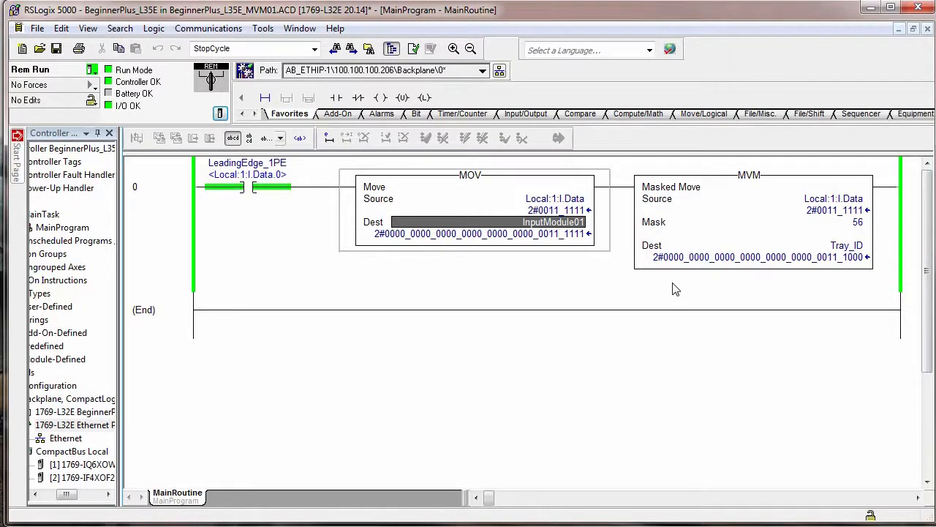
pyautogui.moveTo(885, 314)
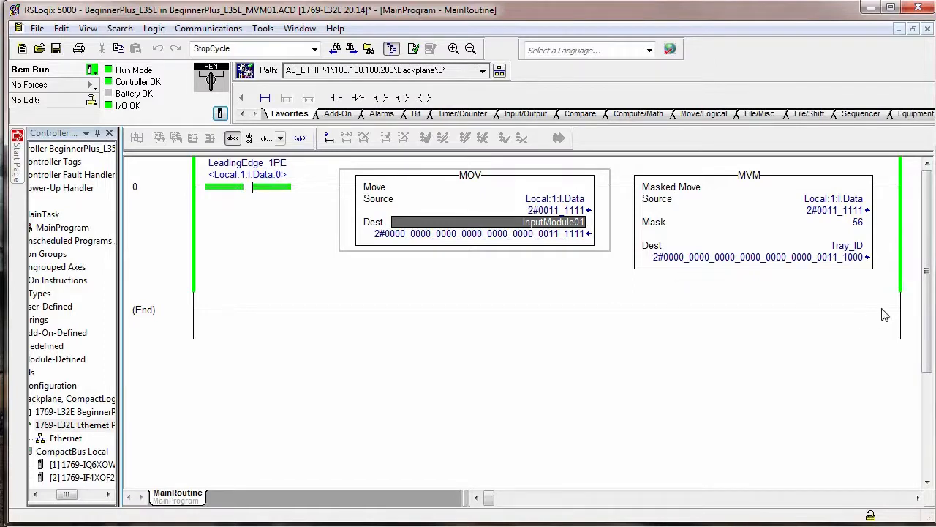
pyautogui.moveTo(836, 281)
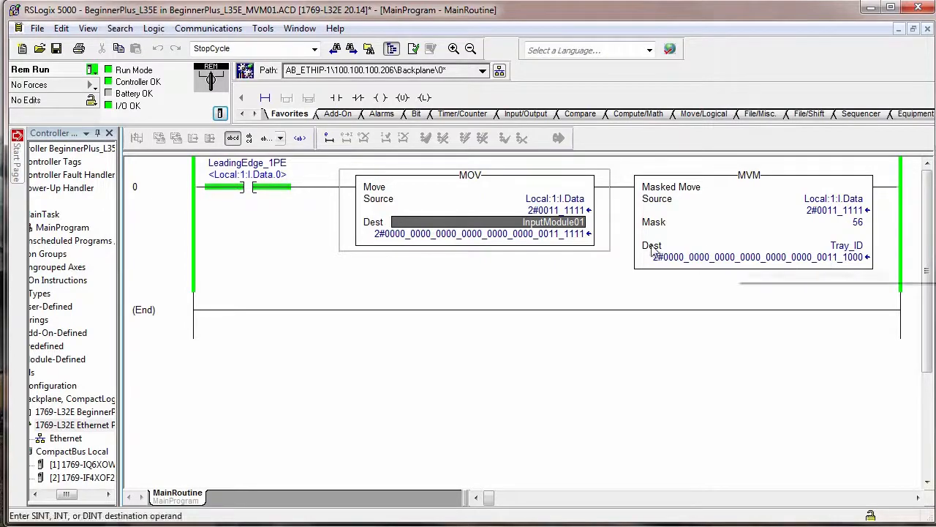
# Set the InputModule01 and Tray_ID tag display Style to Decimal via Tag Properties
pyautogui.rightClick(553, 223)
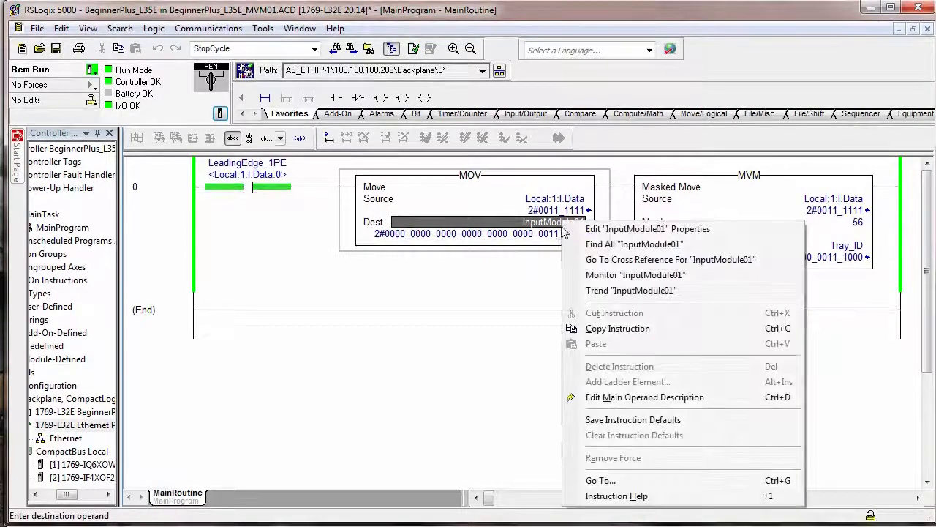
pyautogui.click(647, 228)
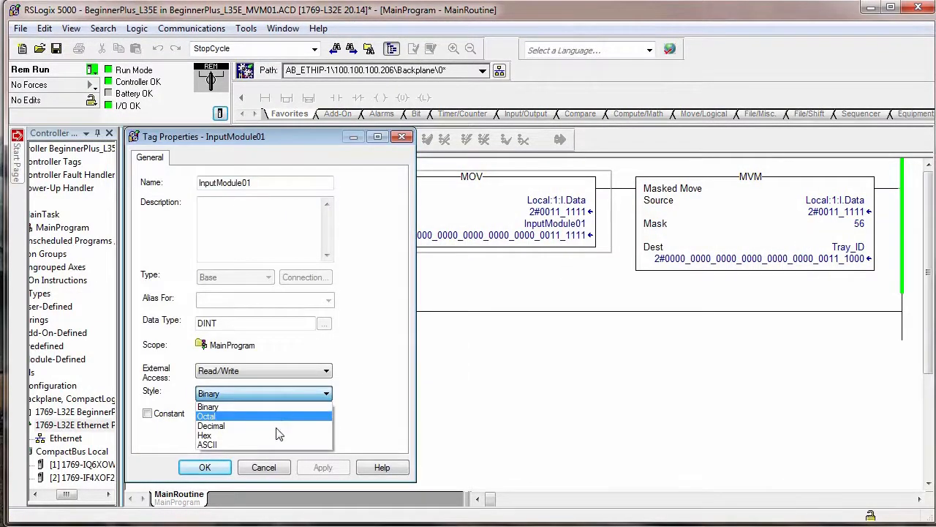
pyautogui.click(210, 424)
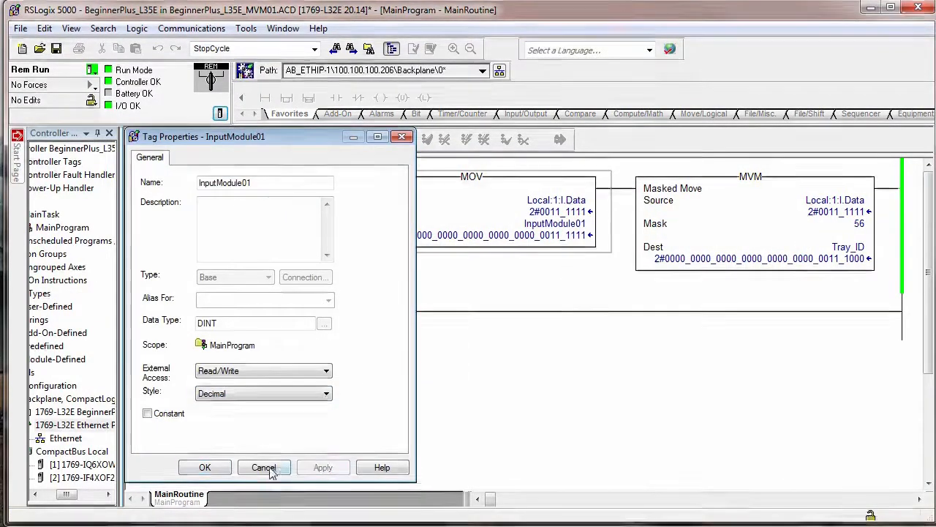
pyautogui.click(263, 466)
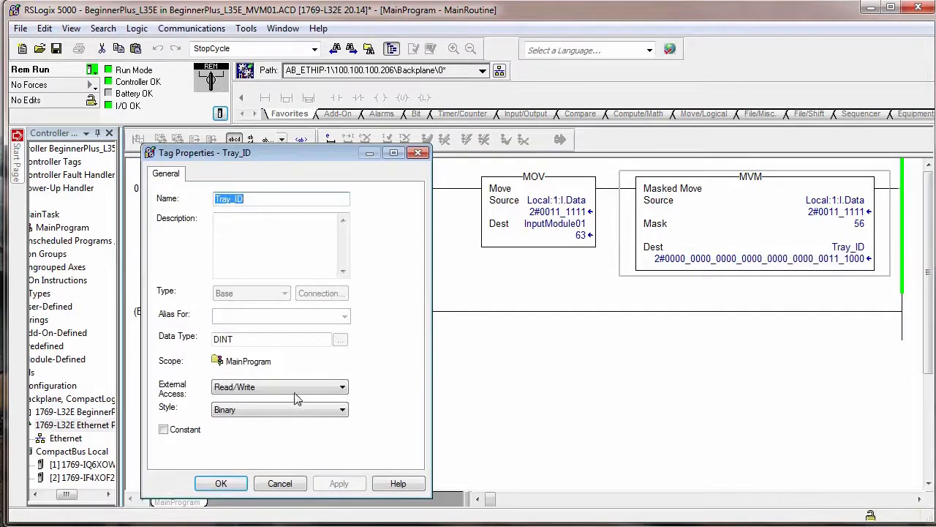
pyautogui.click(343, 410)
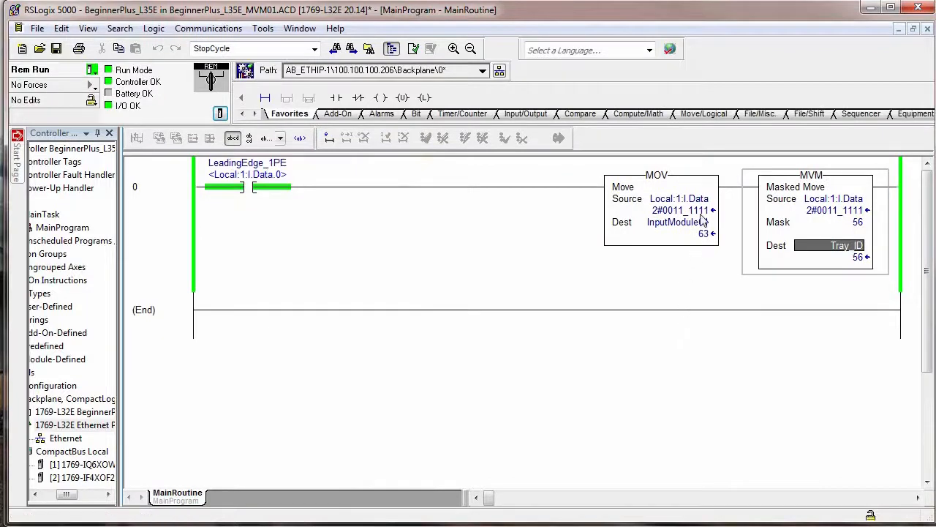
pyautogui.moveTo(684, 212)
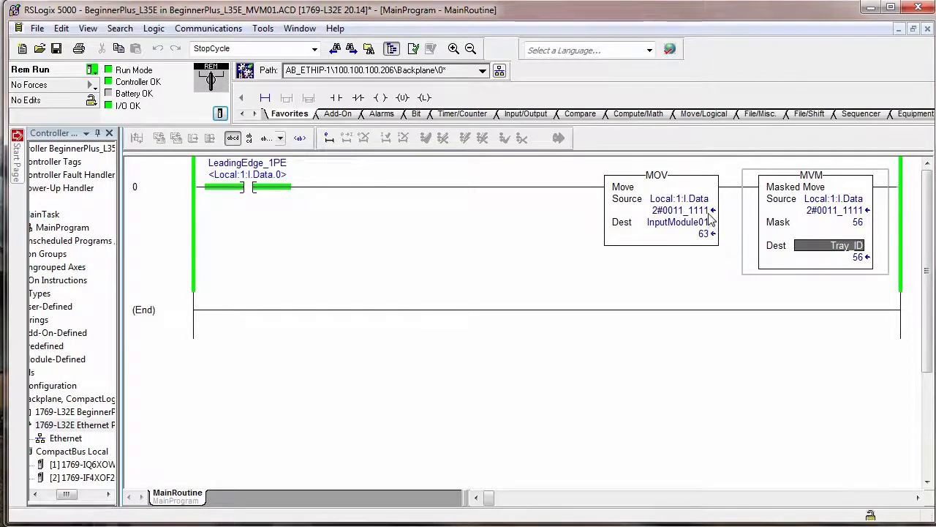
pyautogui.moveTo(681, 211)
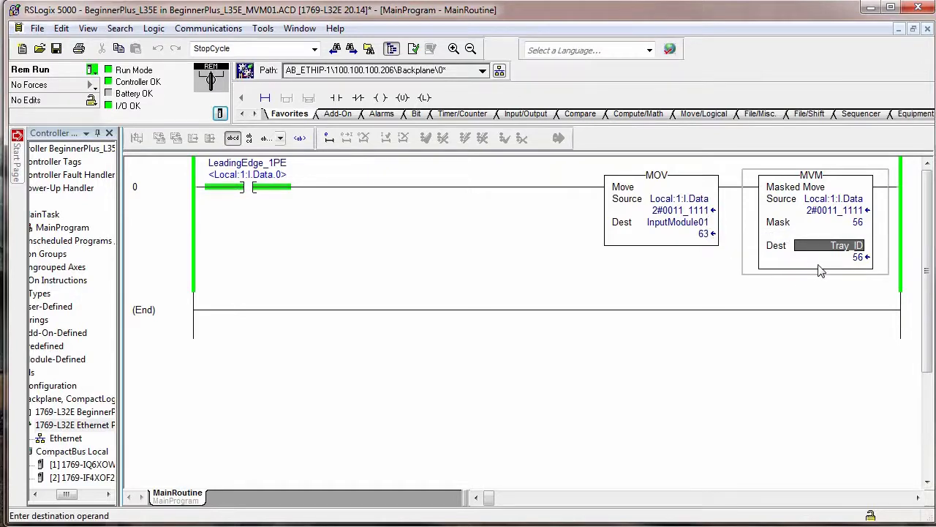
pyautogui.moveTo(861, 267)
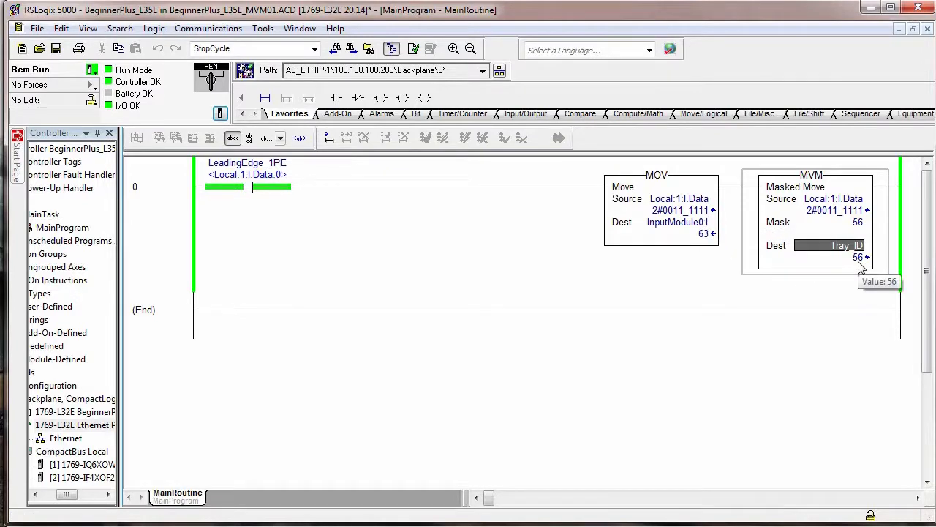
pyautogui.moveTo(709, 234)
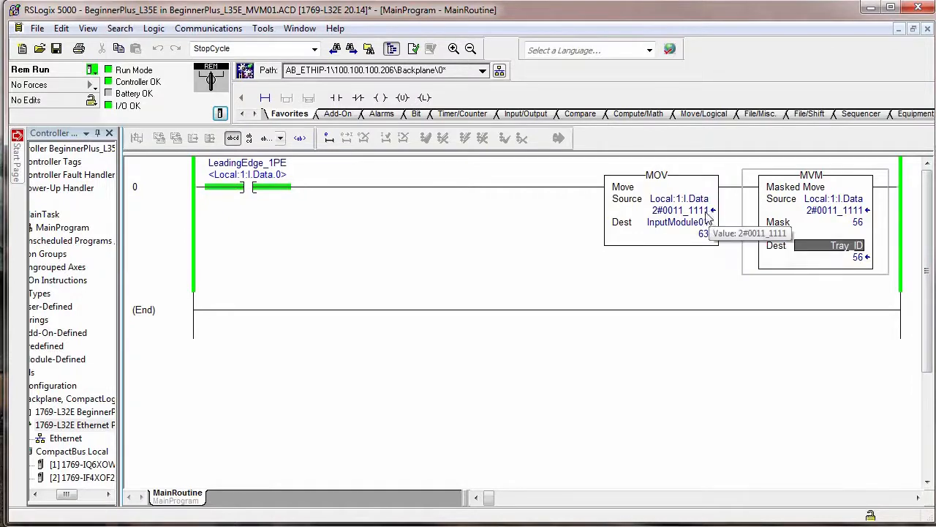
pyautogui.moveTo(704, 220)
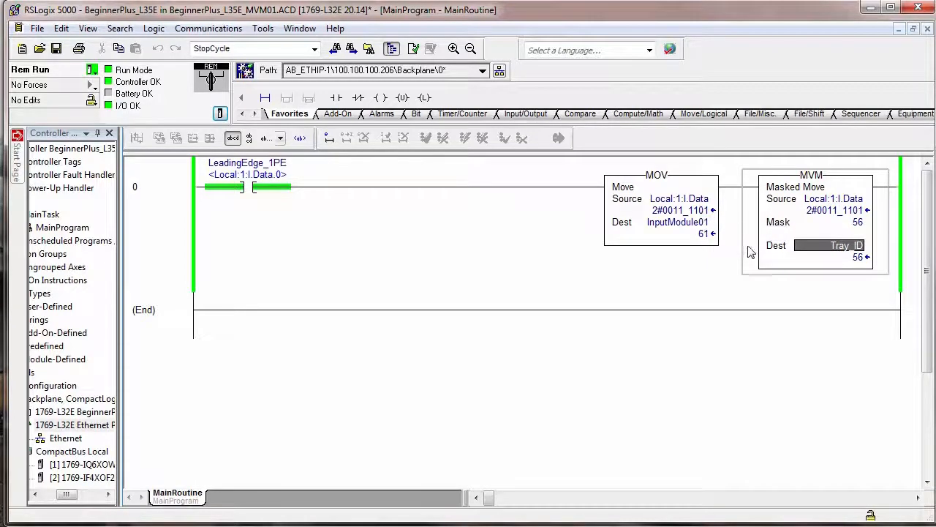
pyautogui.moveTo(705, 234)
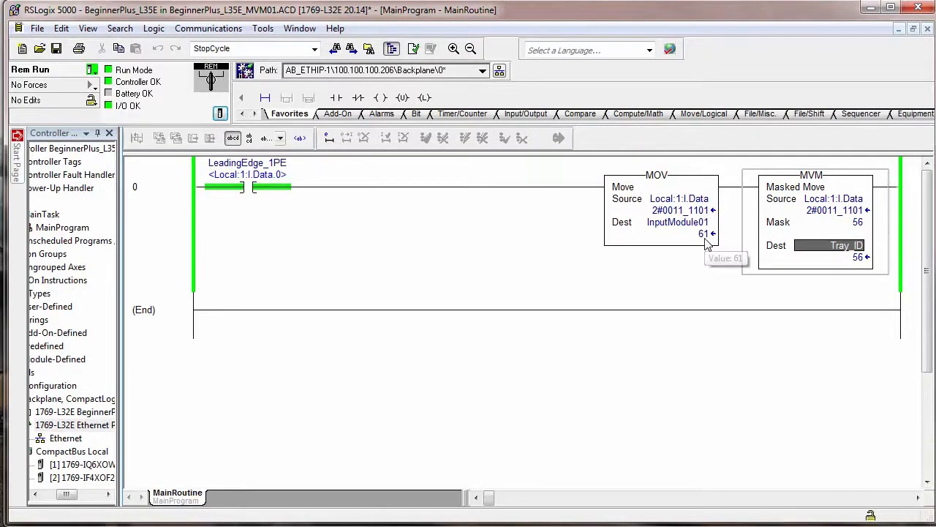
pyautogui.moveTo(784, 266)
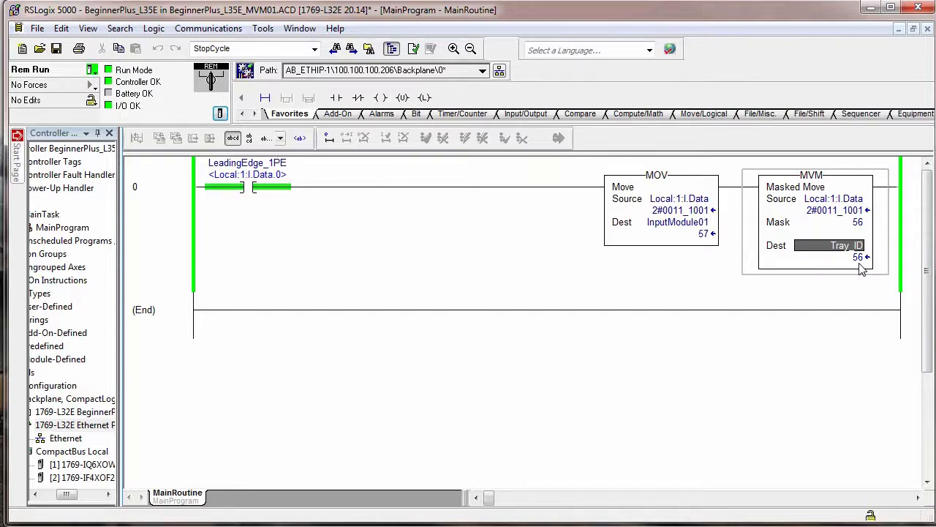
pyautogui.moveTo(862, 264)
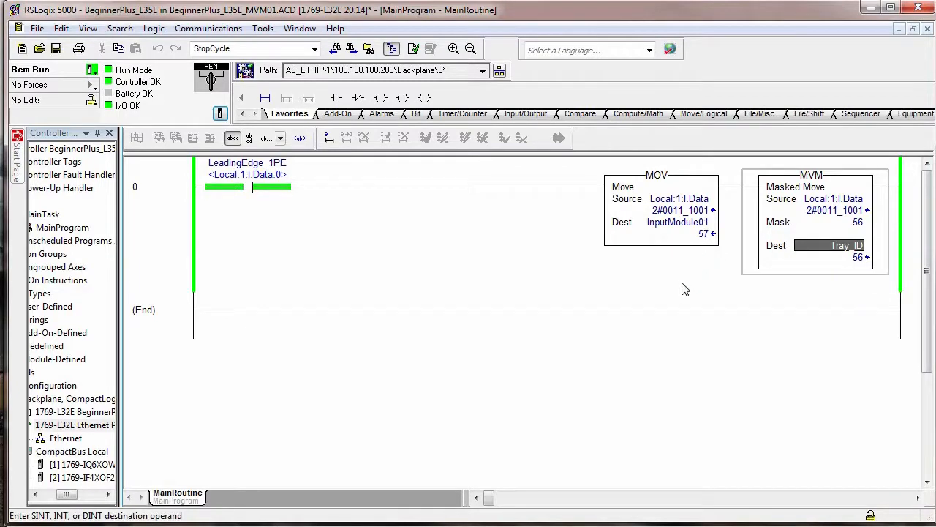
pyautogui.moveTo(680, 296)
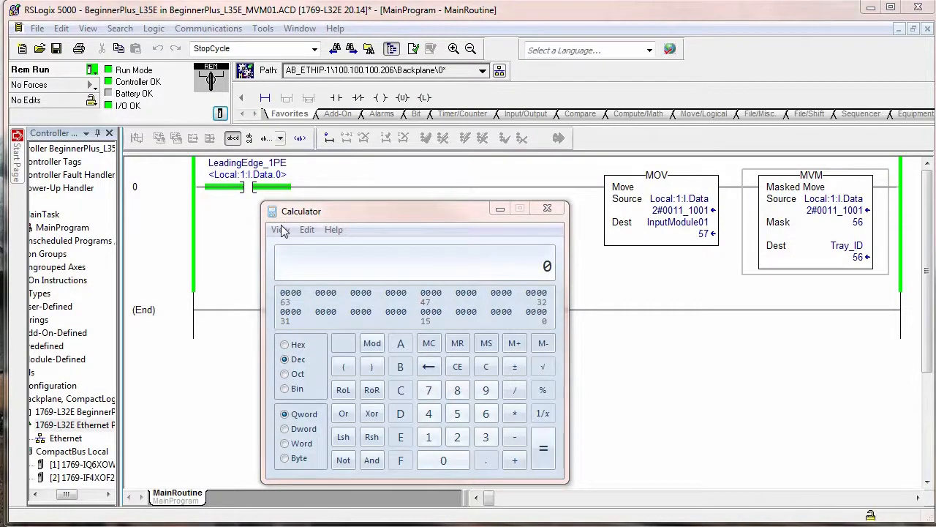
pyautogui.click(281, 228)
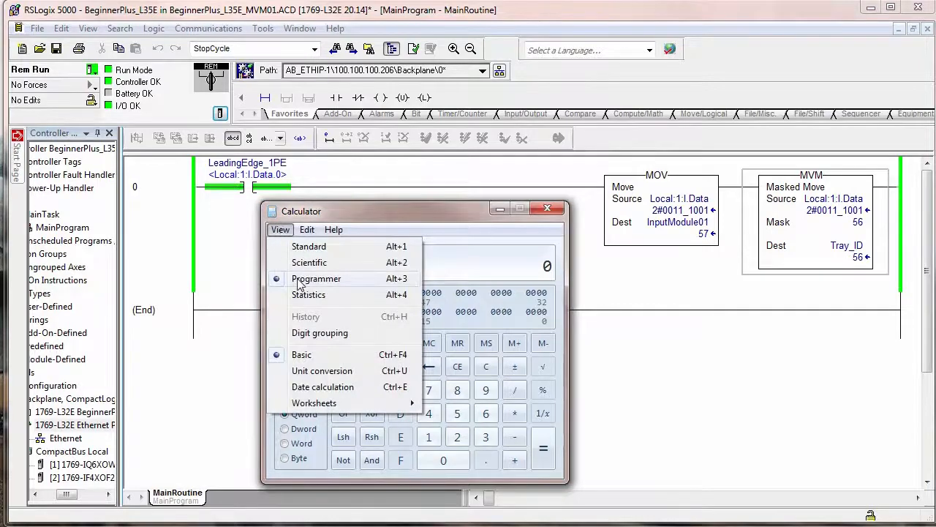
pyautogui.click(316, 278)
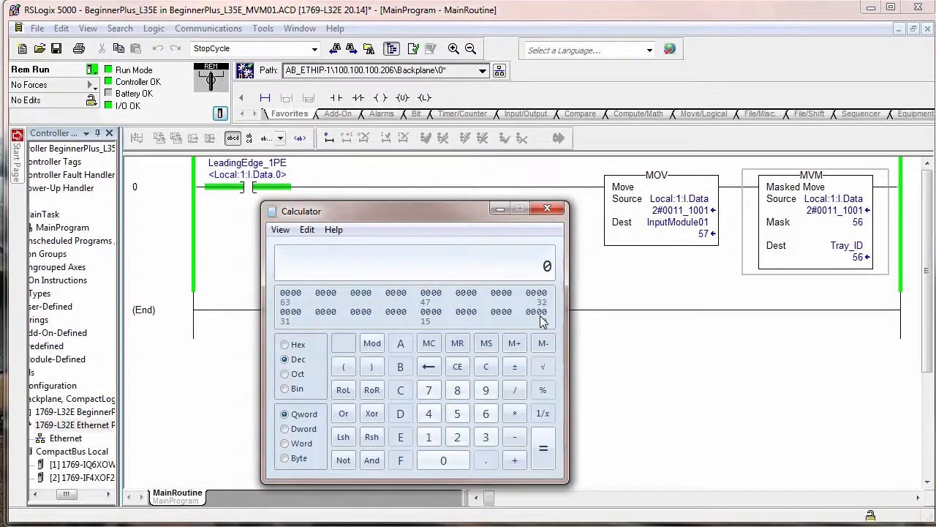
pyautogui.moveTo(643, 260)
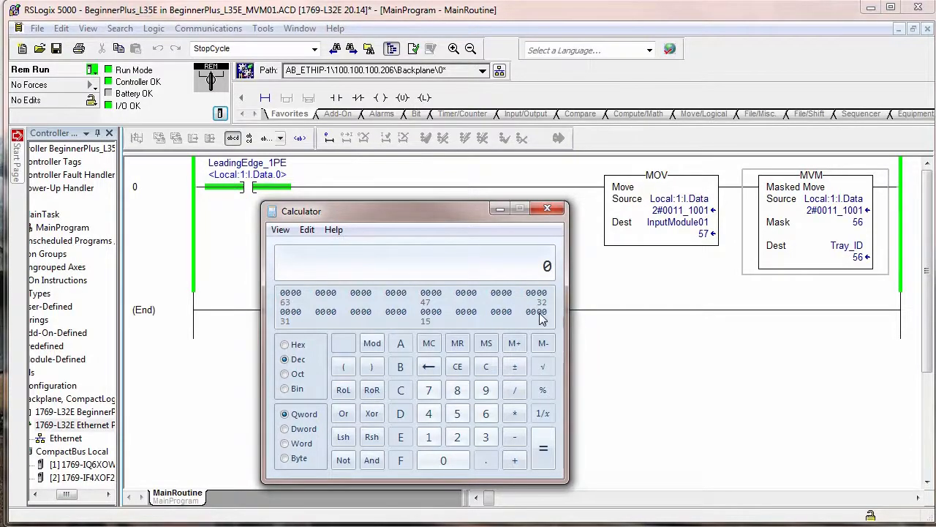
pyautogui.click(456, 436)
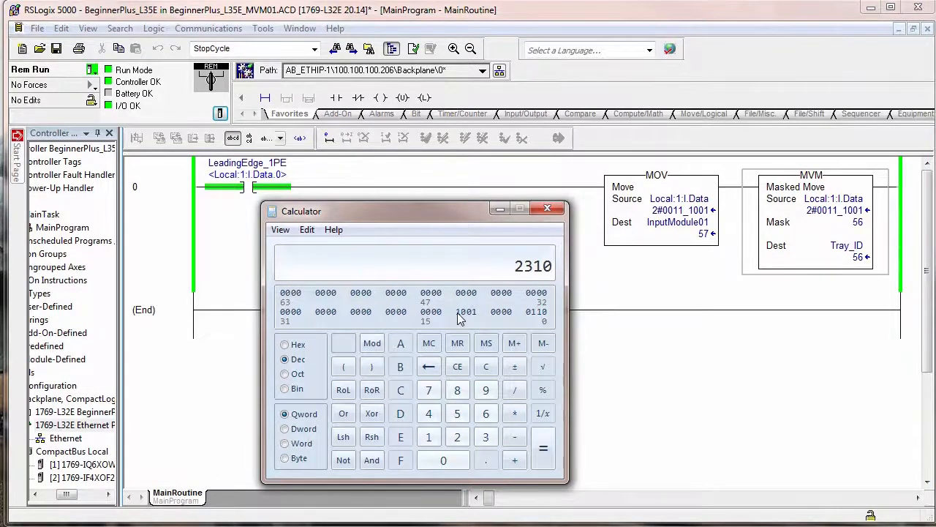
pyautogui.moveTo(527, 278)
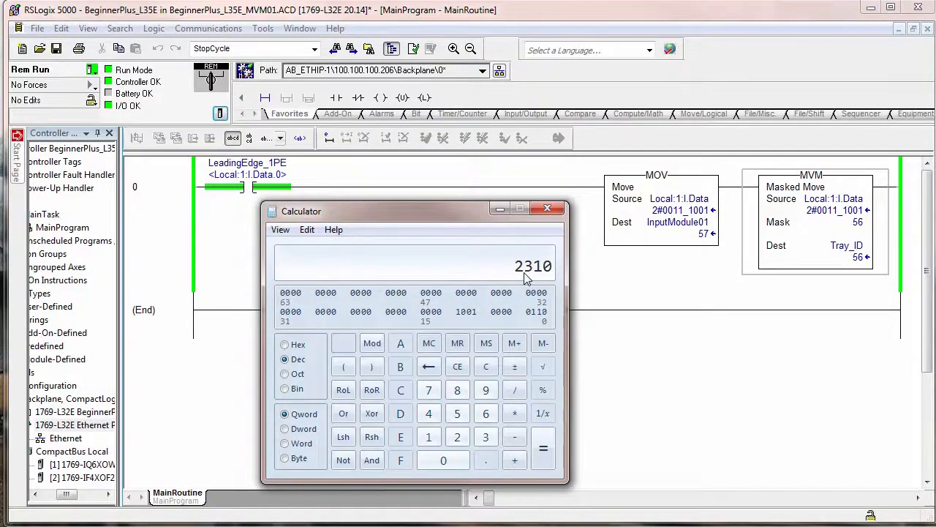
pyautogui.click(858, 223)
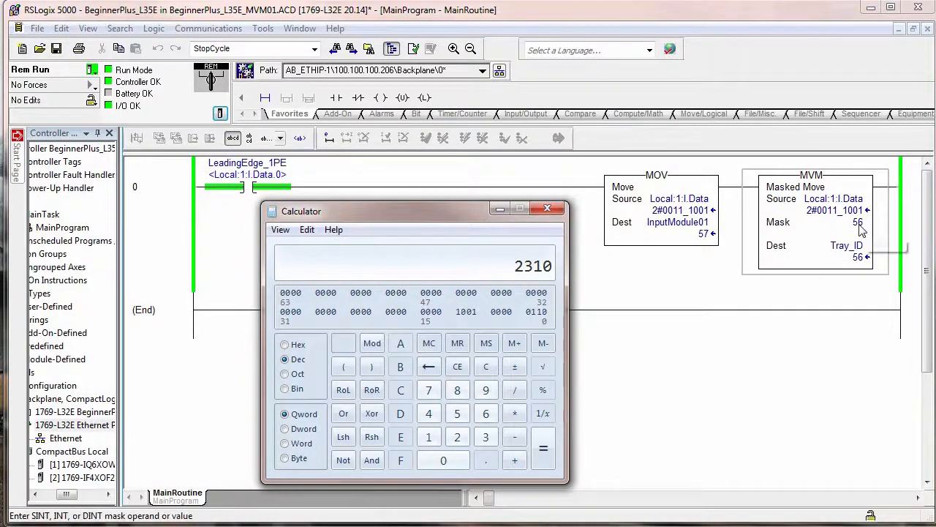